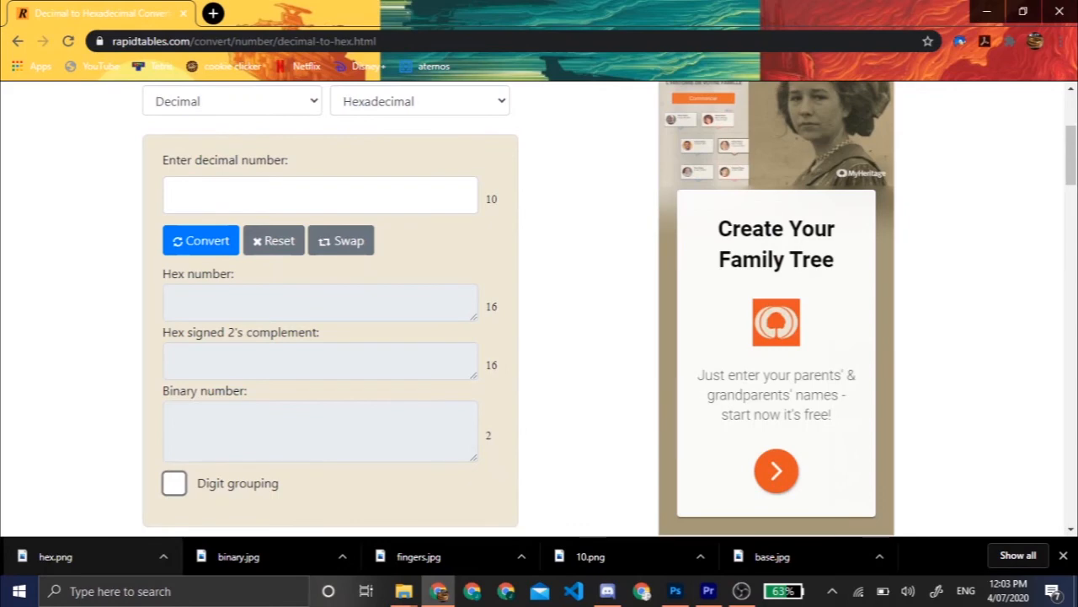
Convert 54 from base 10 to base 15, producing 39 at the top of the results.
text(54)
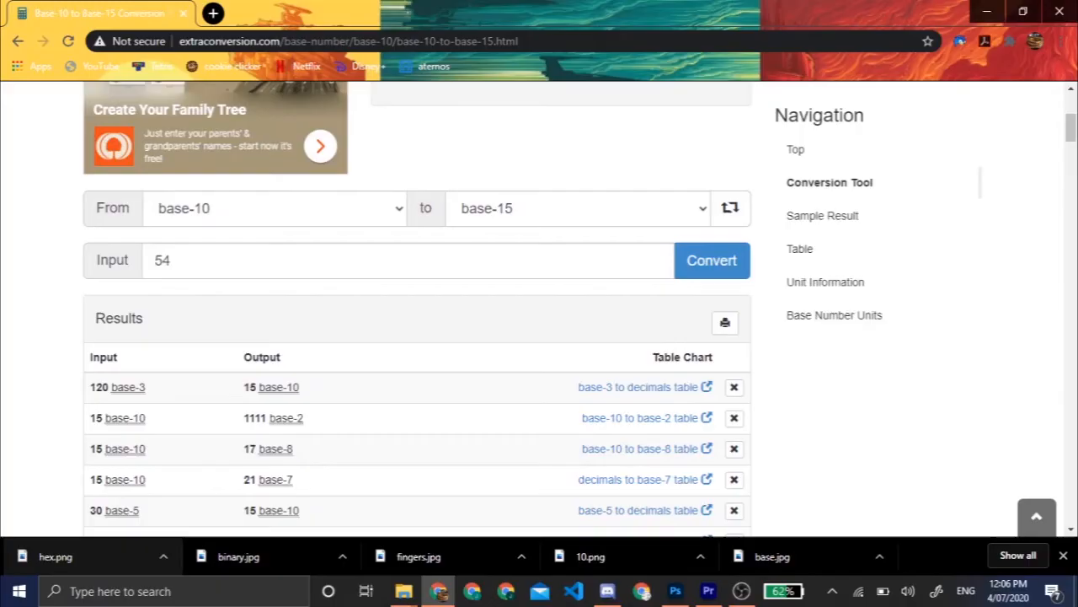
click(711, 259)
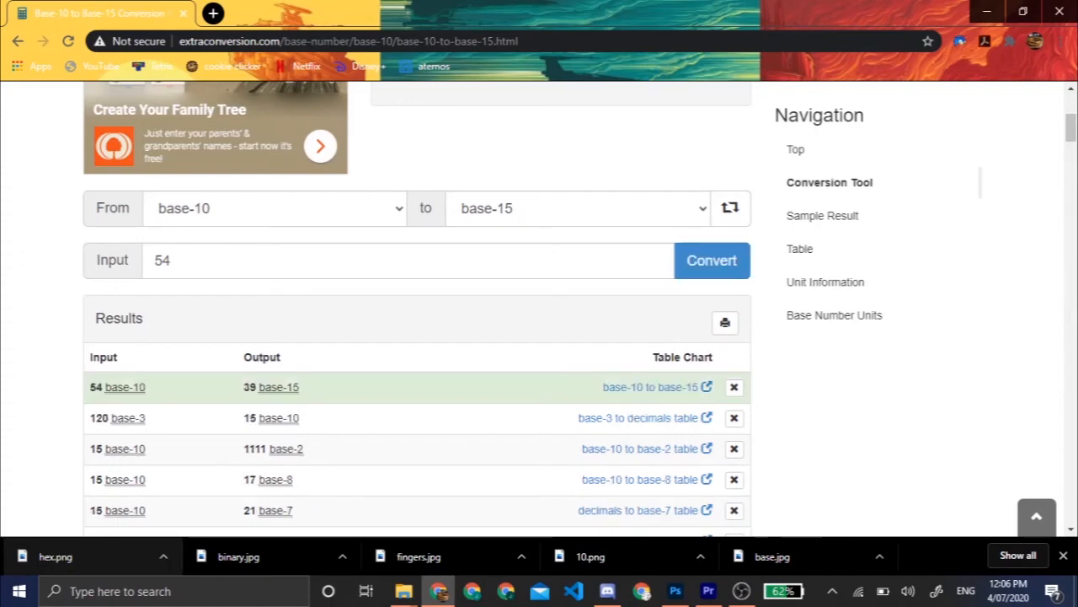